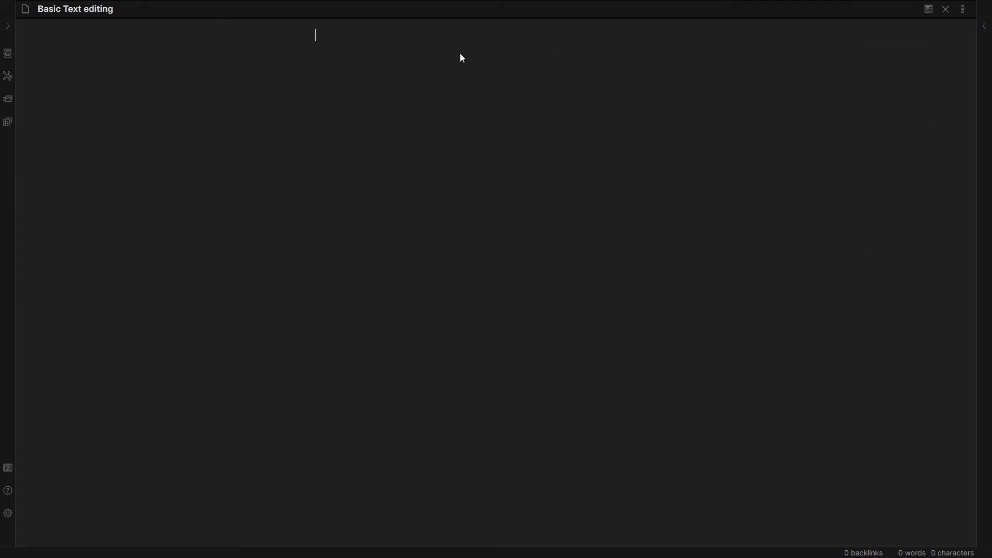
Write '**This is some bold text**' then a plain line 'not bold text' beneath it
type("**This is some bold text**")
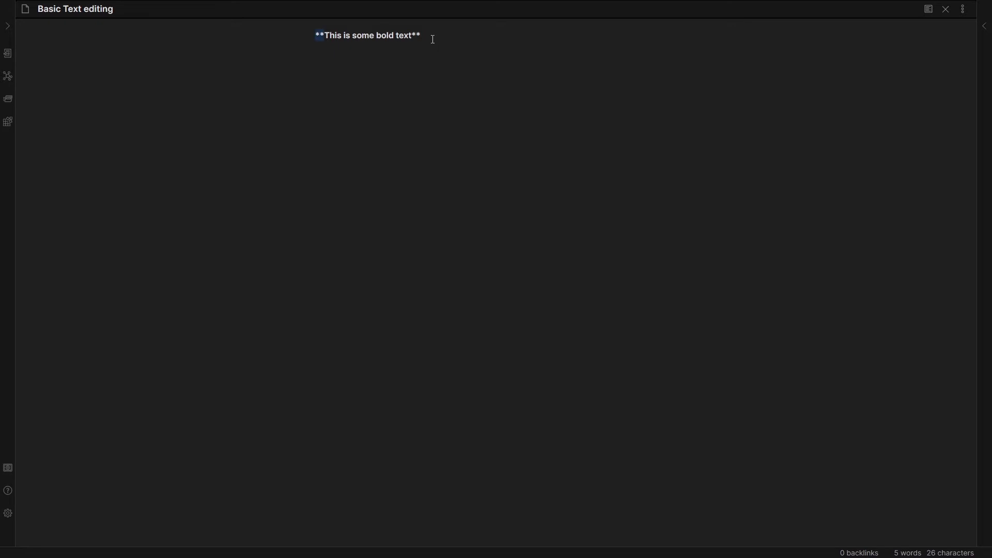
left_click(927, 9)
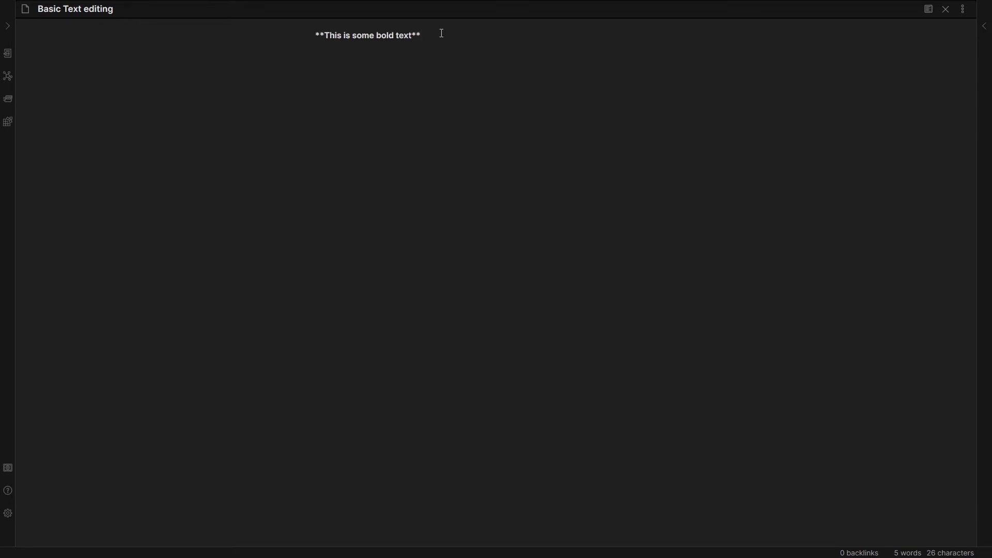
type("not")
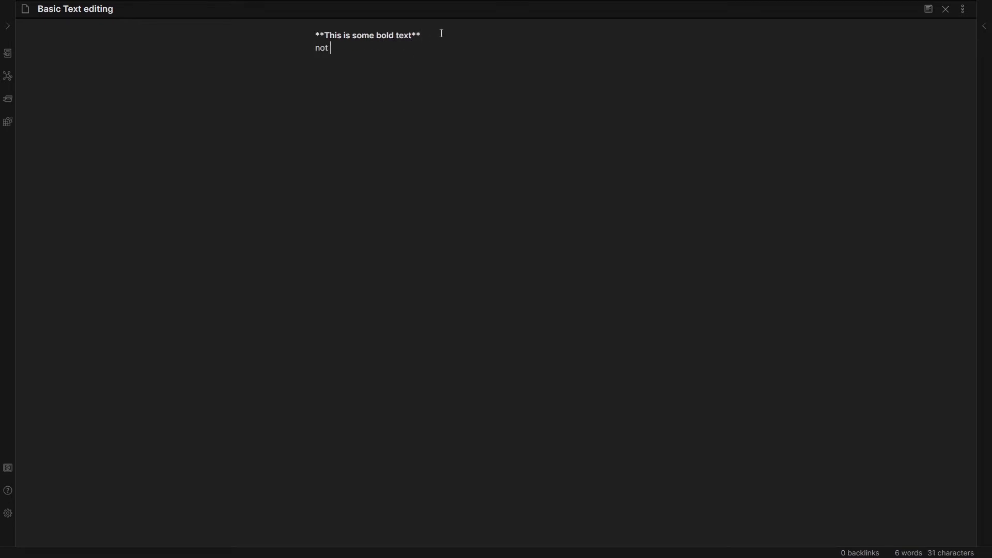
type("bold text")
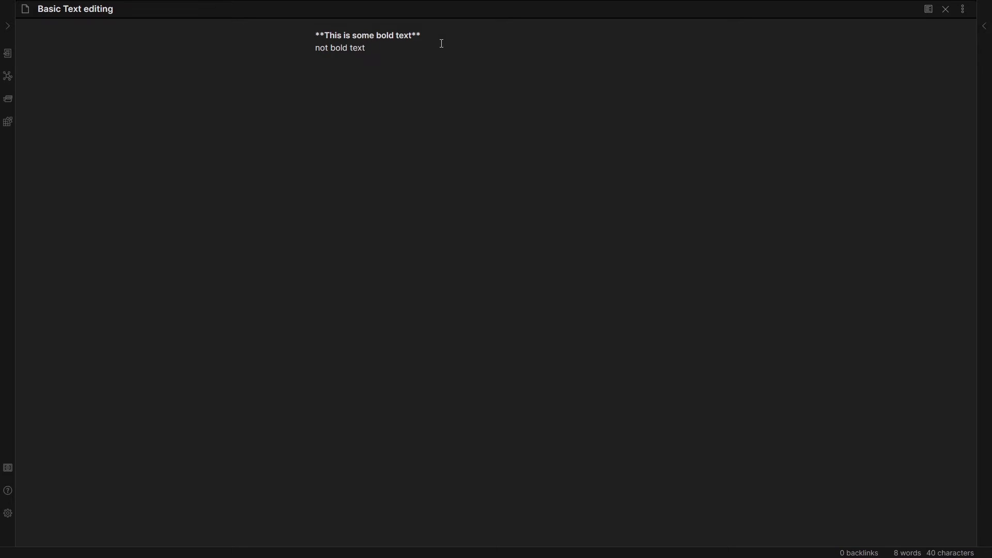
mouse_move(384, 48)
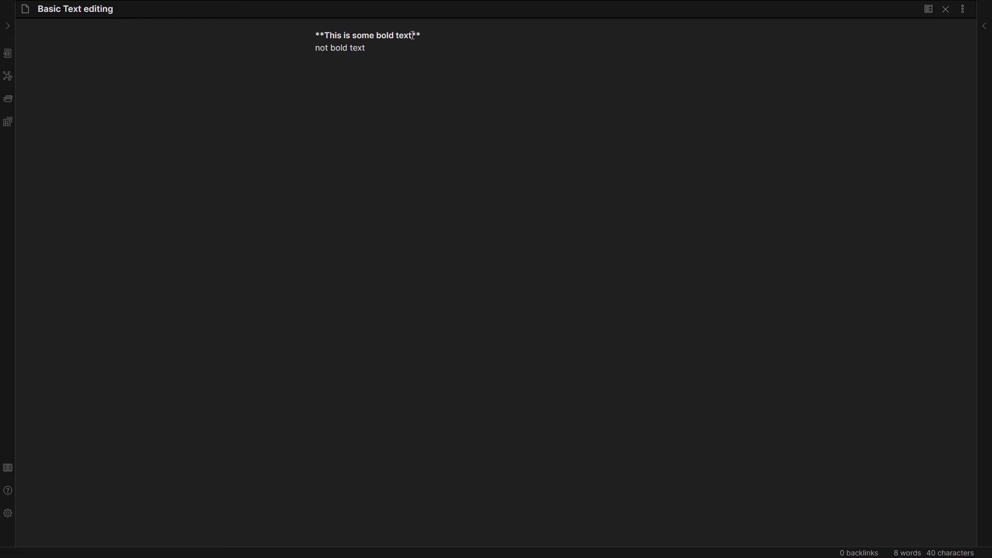
Overwrite the second line with '*This is some bold text*' so it renders italic
left_click_drag(322, 35, 417, 35)
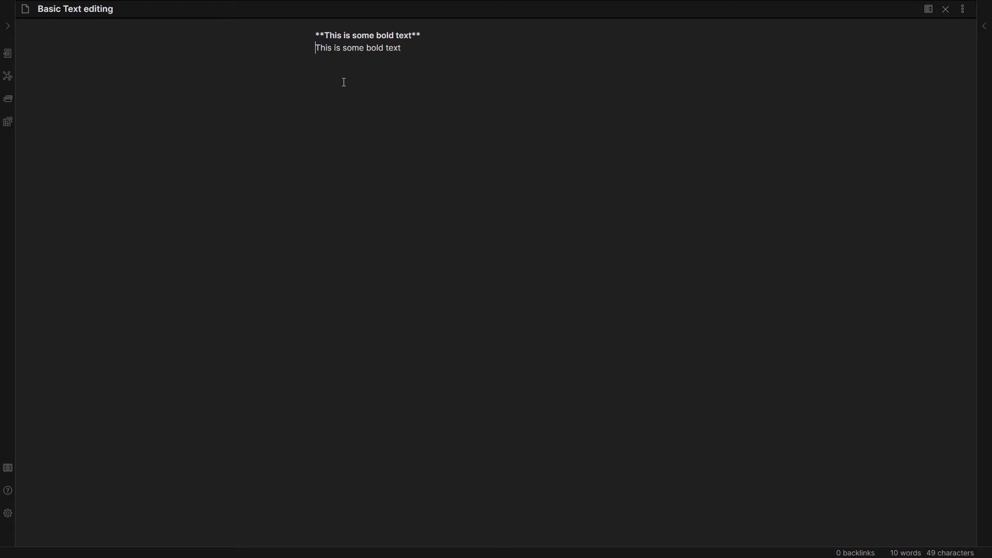
type("*")
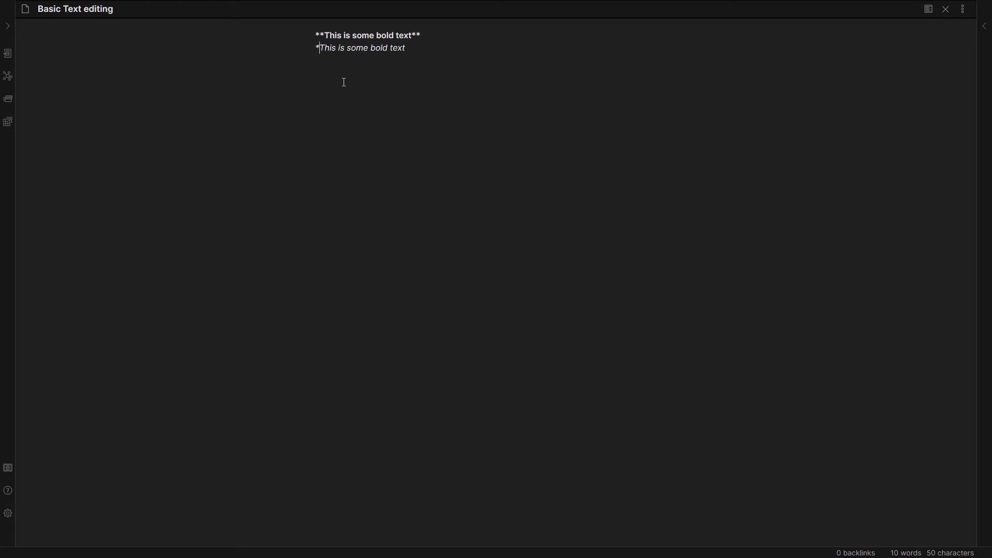
type("*")
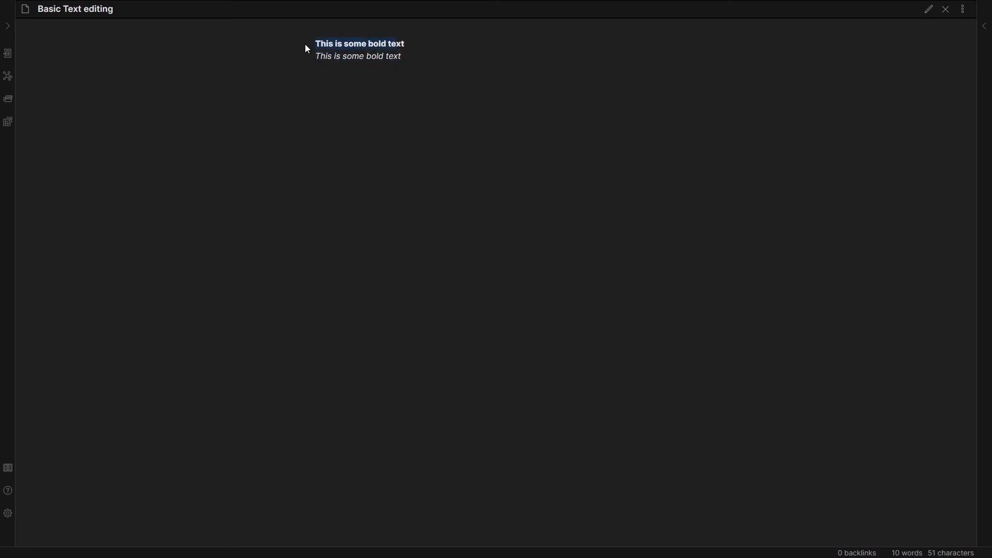
left_click(928, 9)
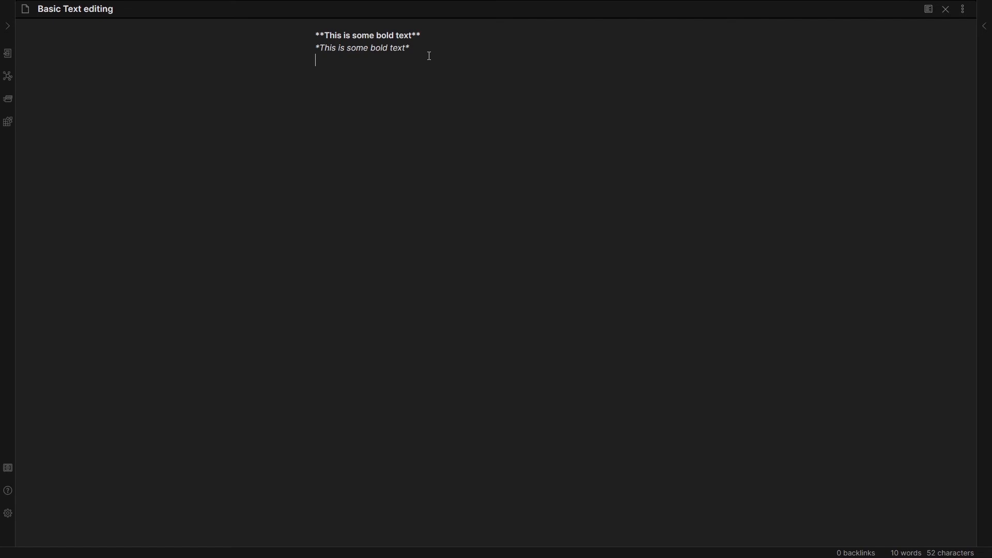
Write a third line '~~strike through~~' that renders crossed out
type("~~")
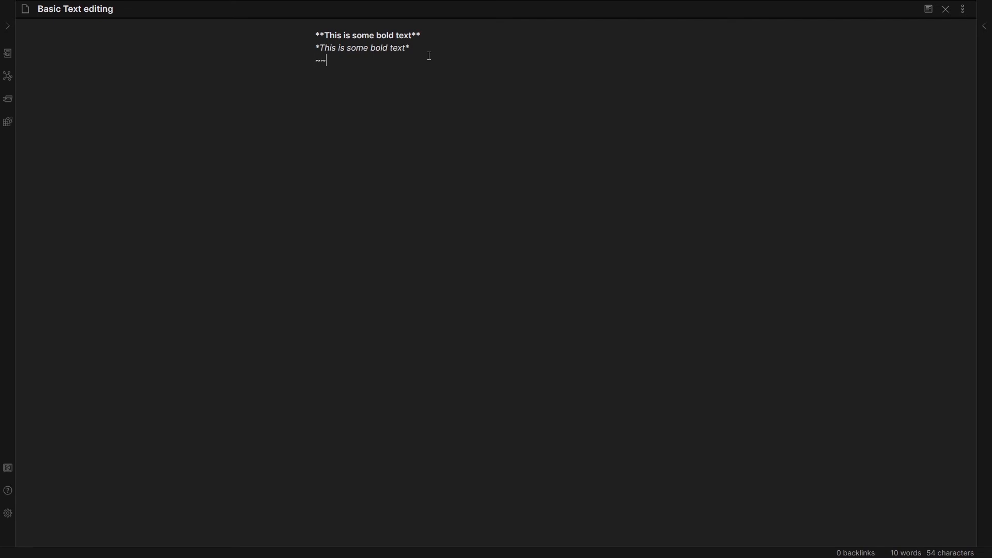
type("strike t")
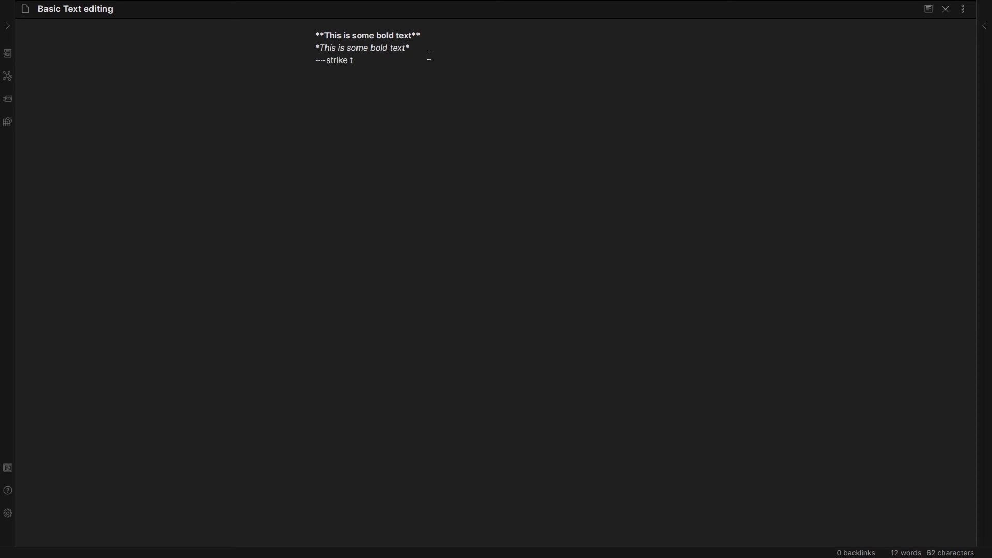
type("hrough")
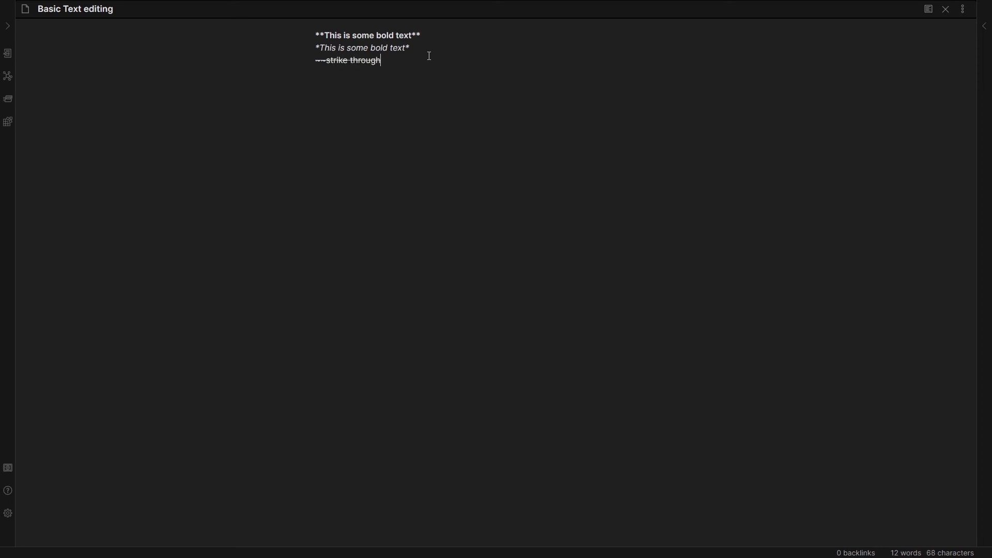
type("~~")
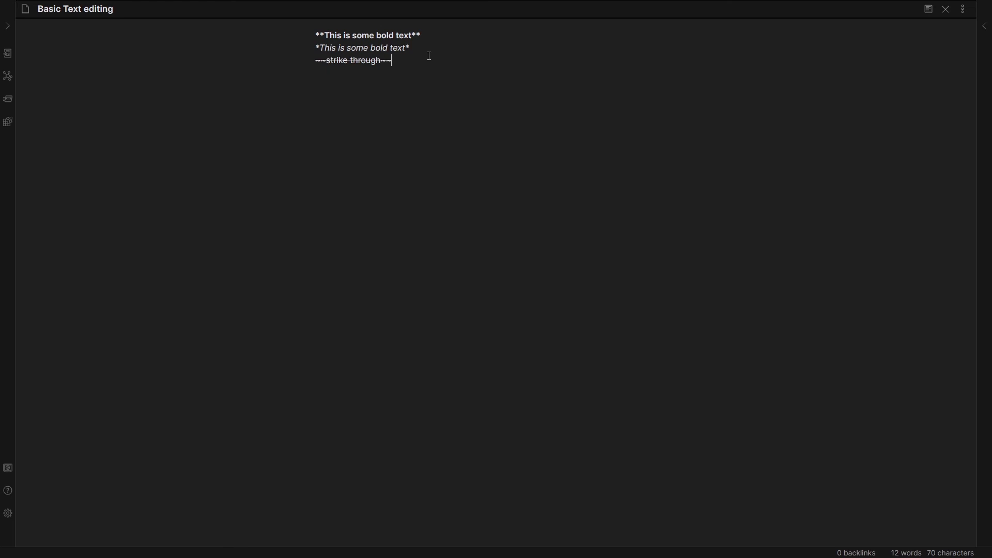
mouse_move(475, 86)
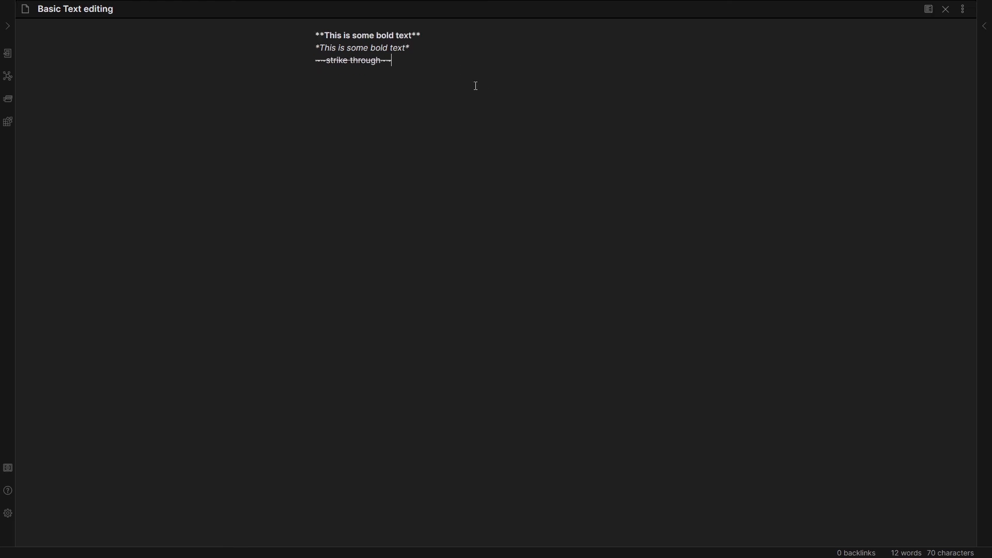
Add a fourth line '==highlight text==' and render the note in reading view
key("enter")
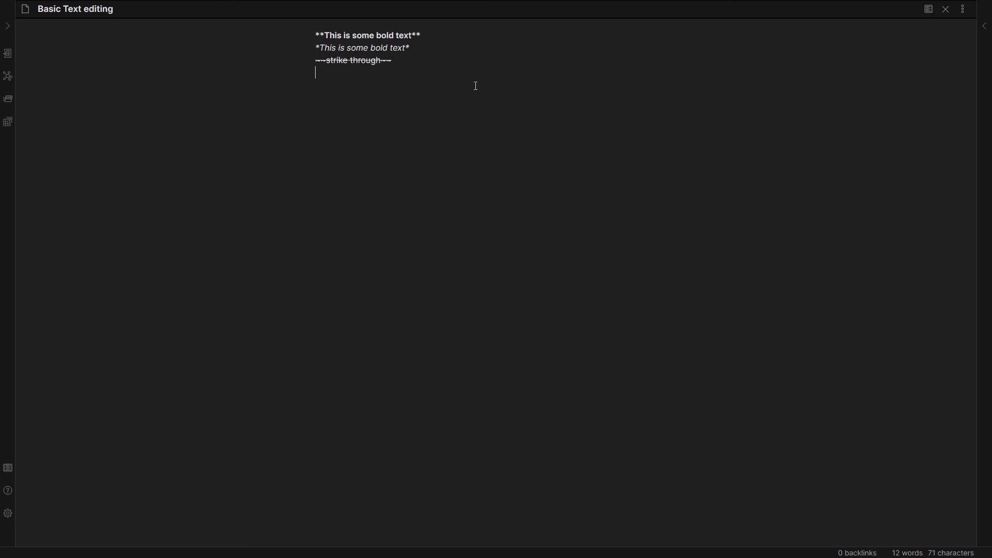
type("==")
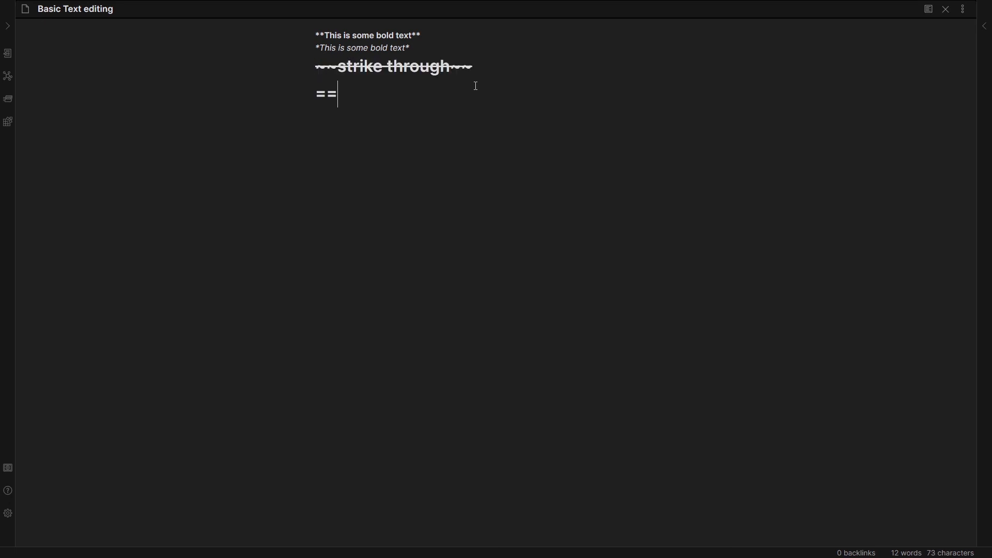
type("highlight text==")
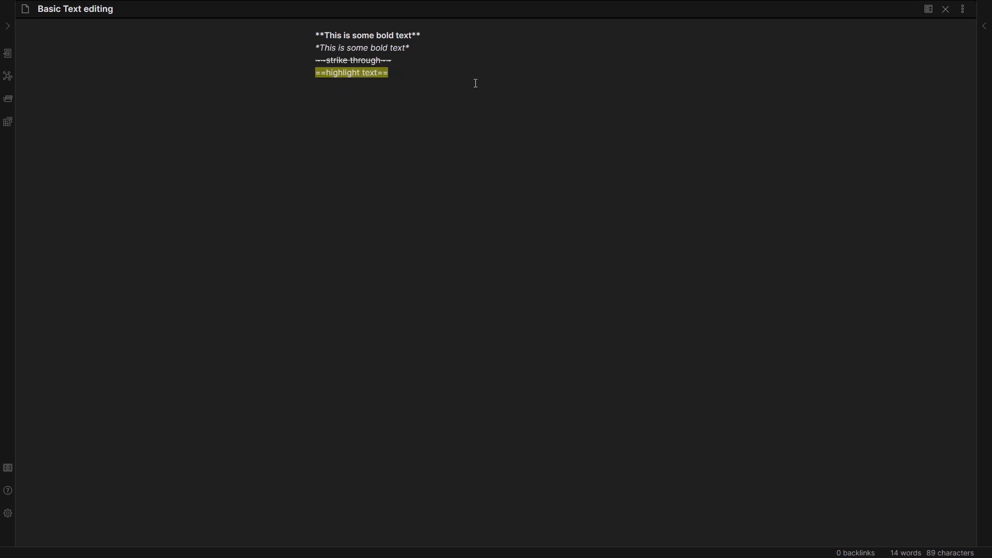
left_click(928, 9)
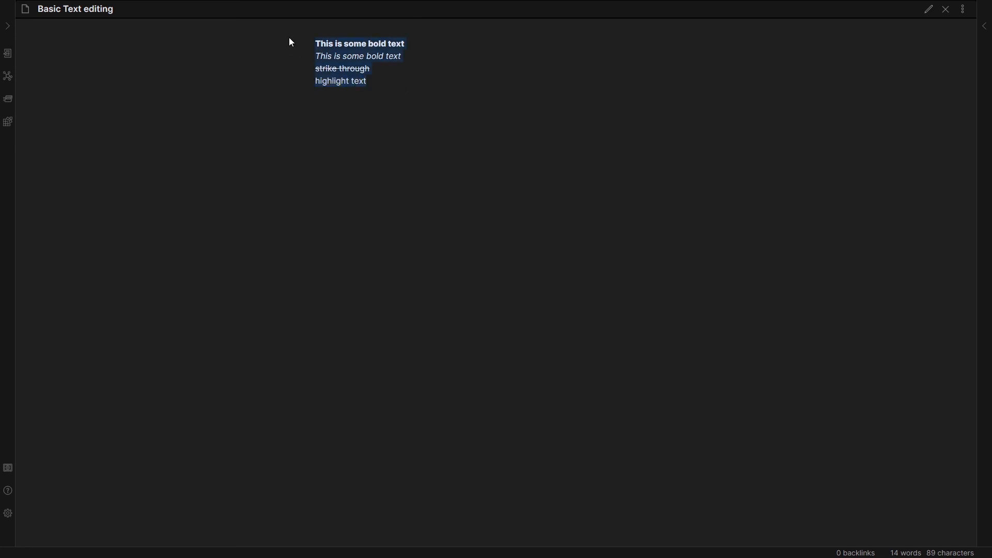